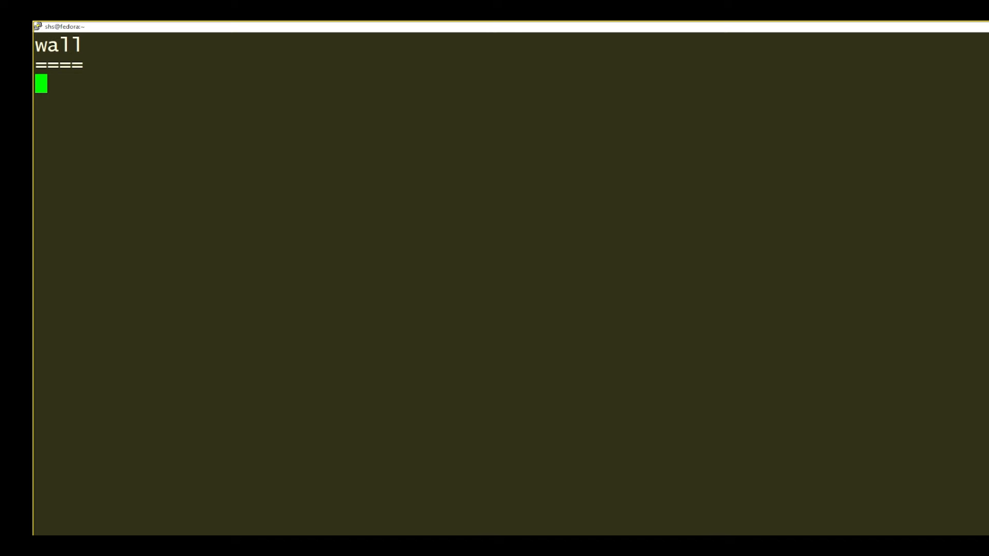
Broadcast 'Staff party starts in 10 minutes! Come to conference room!' to all users with sudo wall.
type("sudo wall Staff party starts in 10 minutes! Come to conference room!")
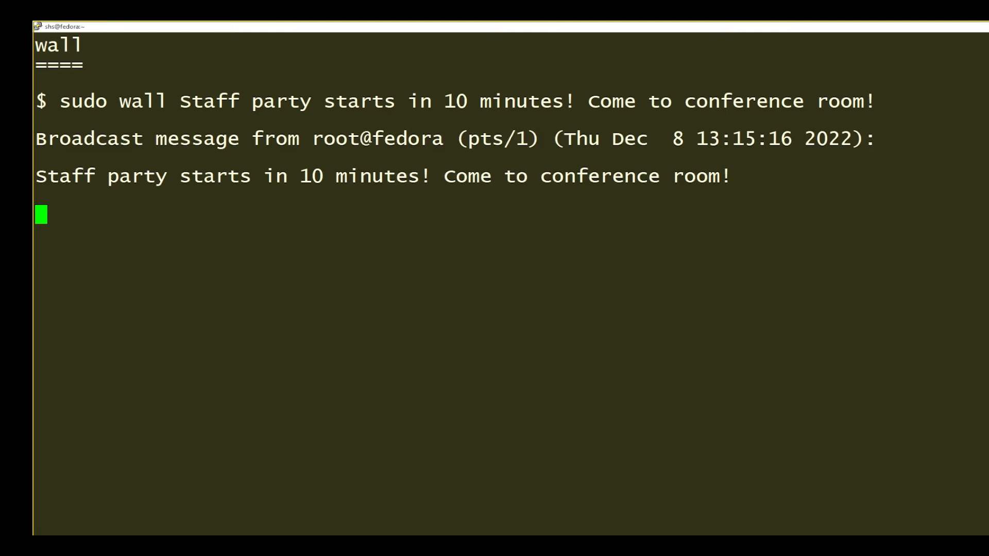
Broadcast the alert file's server-shutdown reminder, then draft the techs-group root password notice.
type("sudo wall alert")
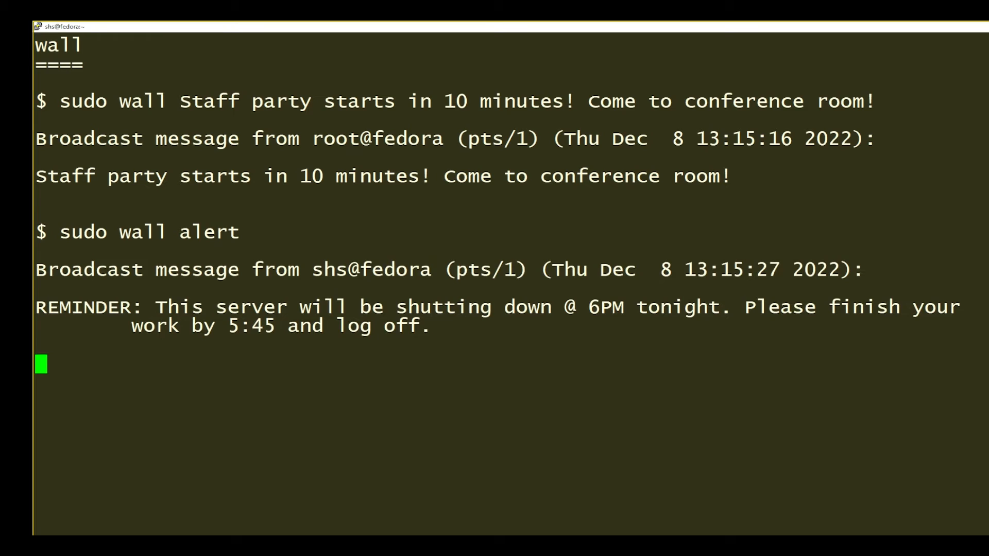
type("sudo wall -g techs Password for root account reset as planned")
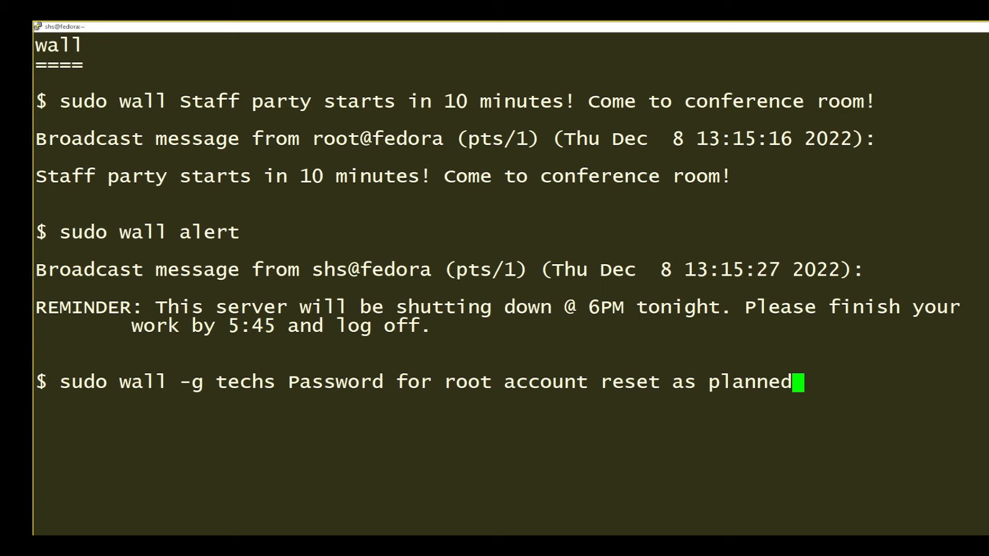
Send the root password reset notice to the techs group and return to a fresh prompt.
key("Return")
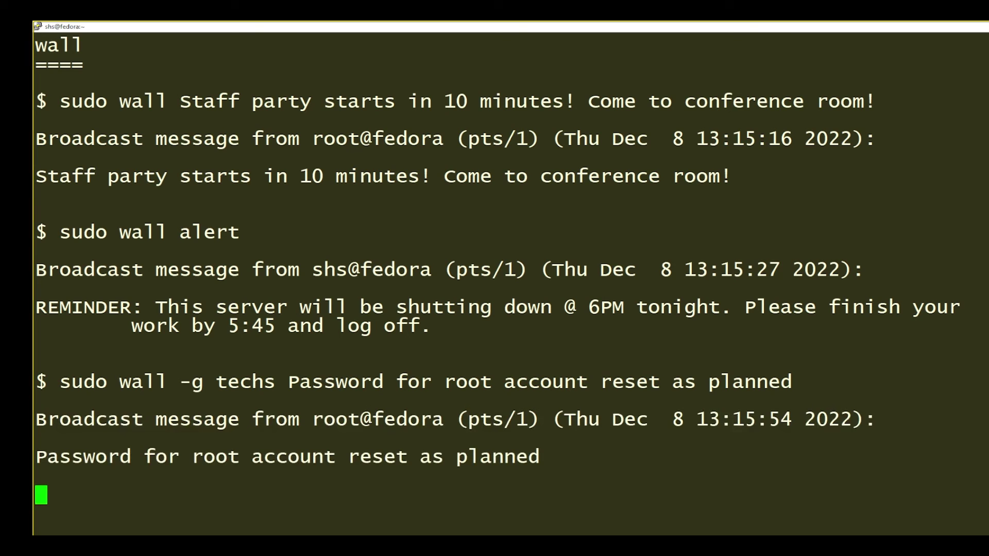
key("Return")
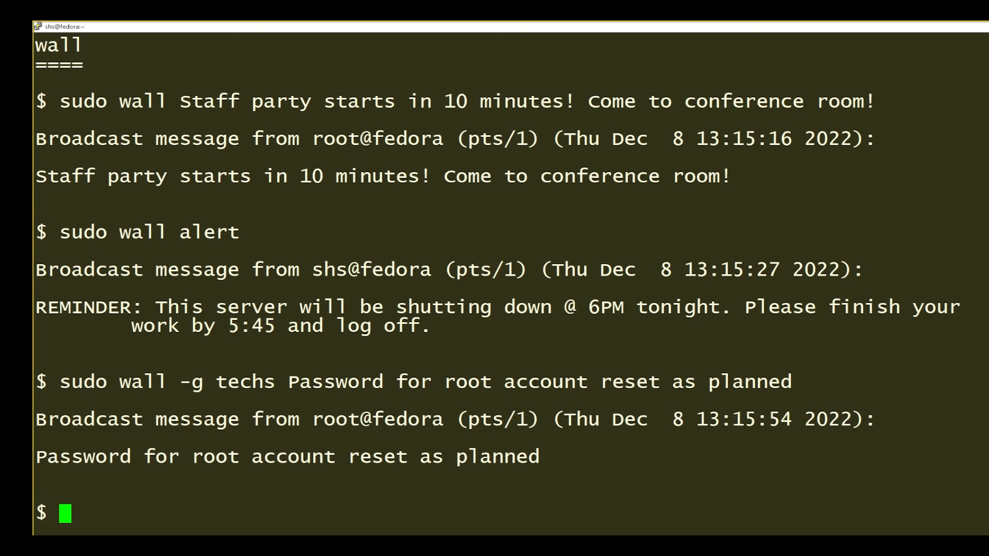